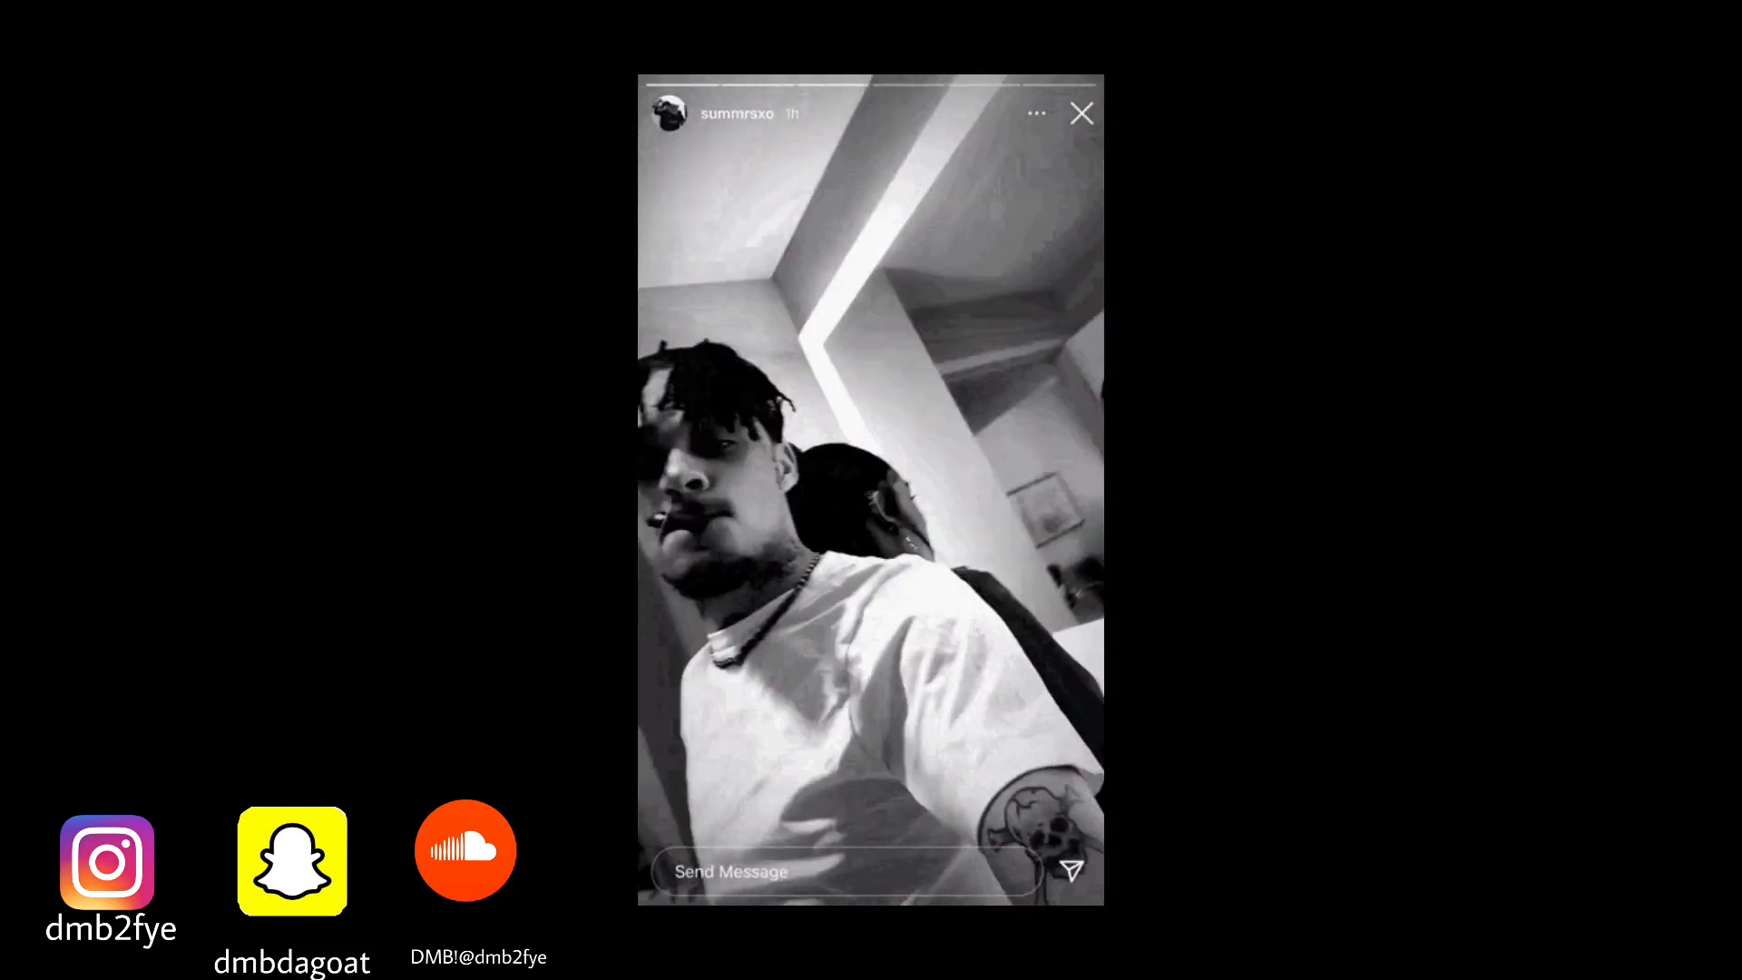
Step: Load Auto-Tune Artist, Fruity Limiter and Pitcher into the RAW insert's first three slots
click(1081, 112)
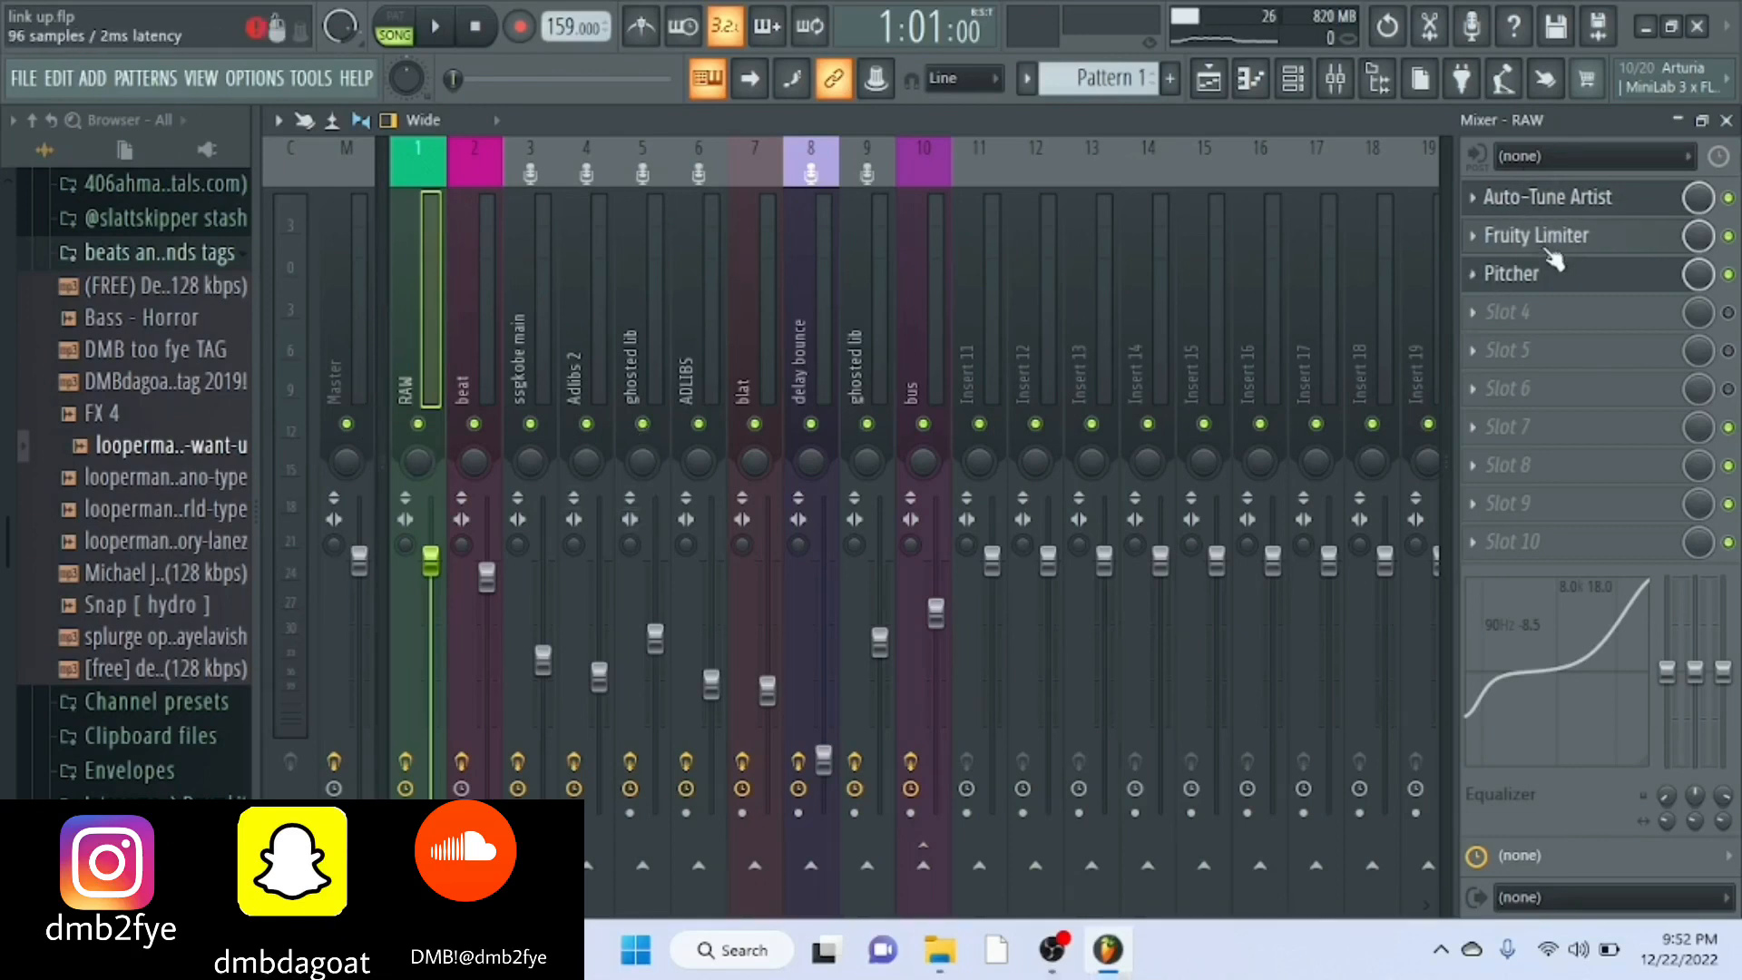
Step: Close the mixer and place the Finesse2tymes x EST Gee 'La La La' MP3 on Track 1
click(1536, 235)
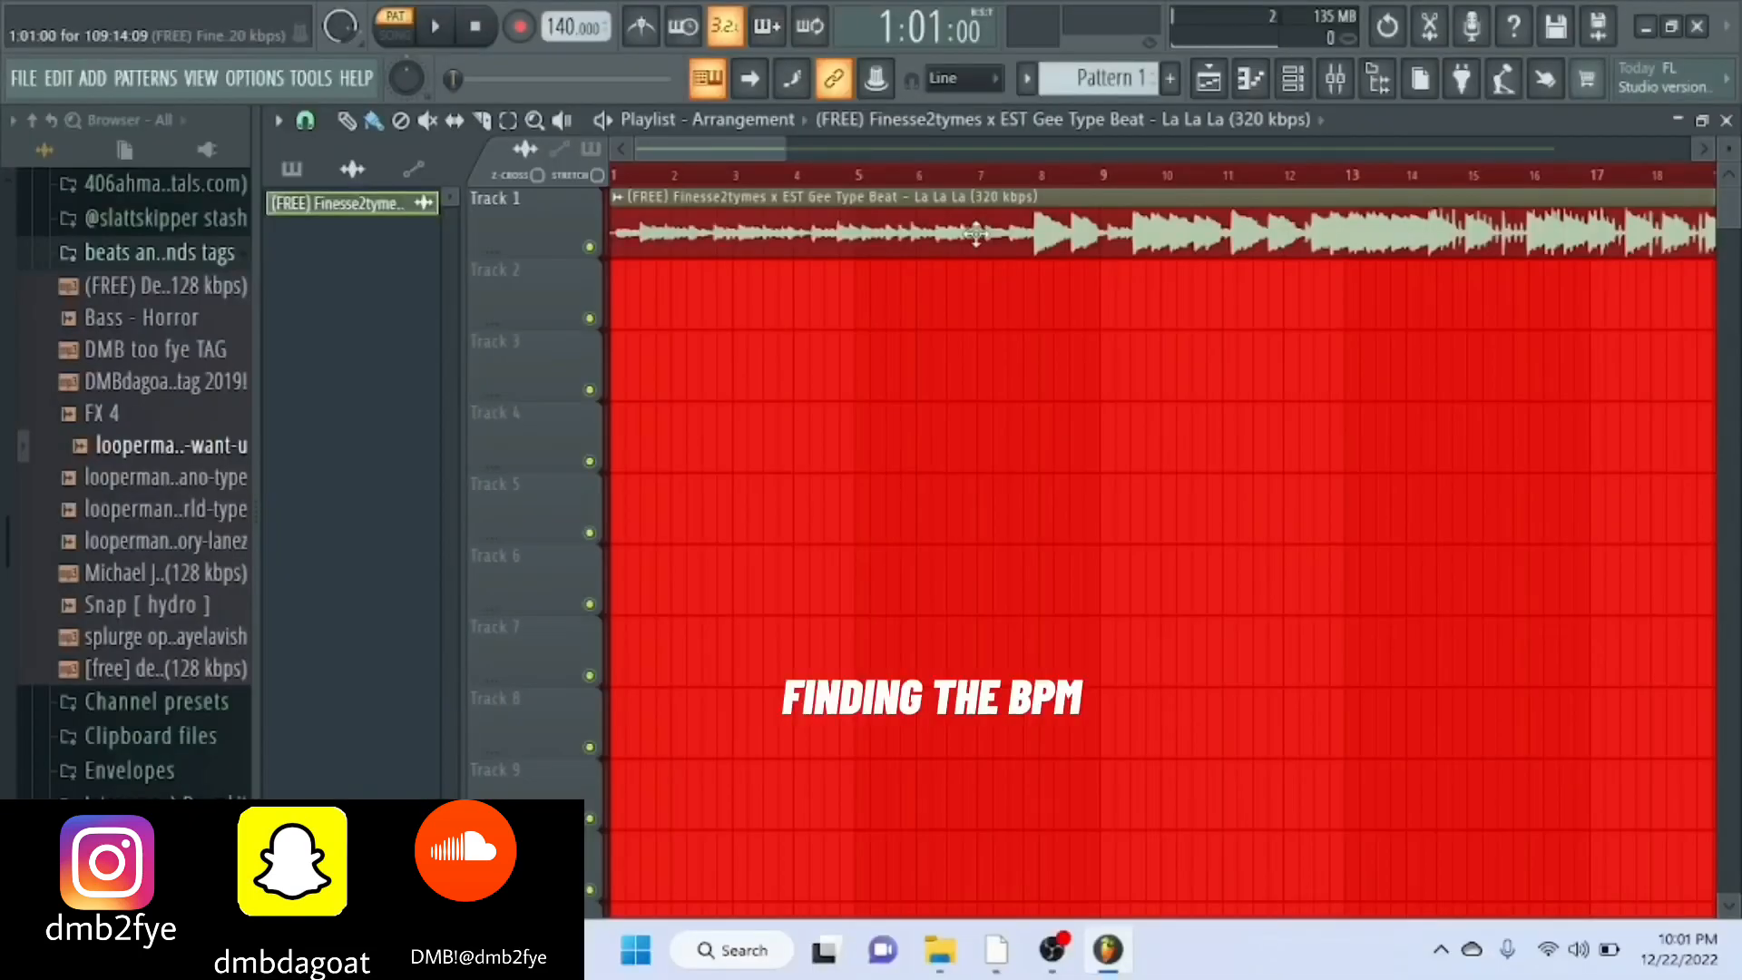
Step: Open the La La La beat clip in the Edison audio editor
double_click(979, 234)
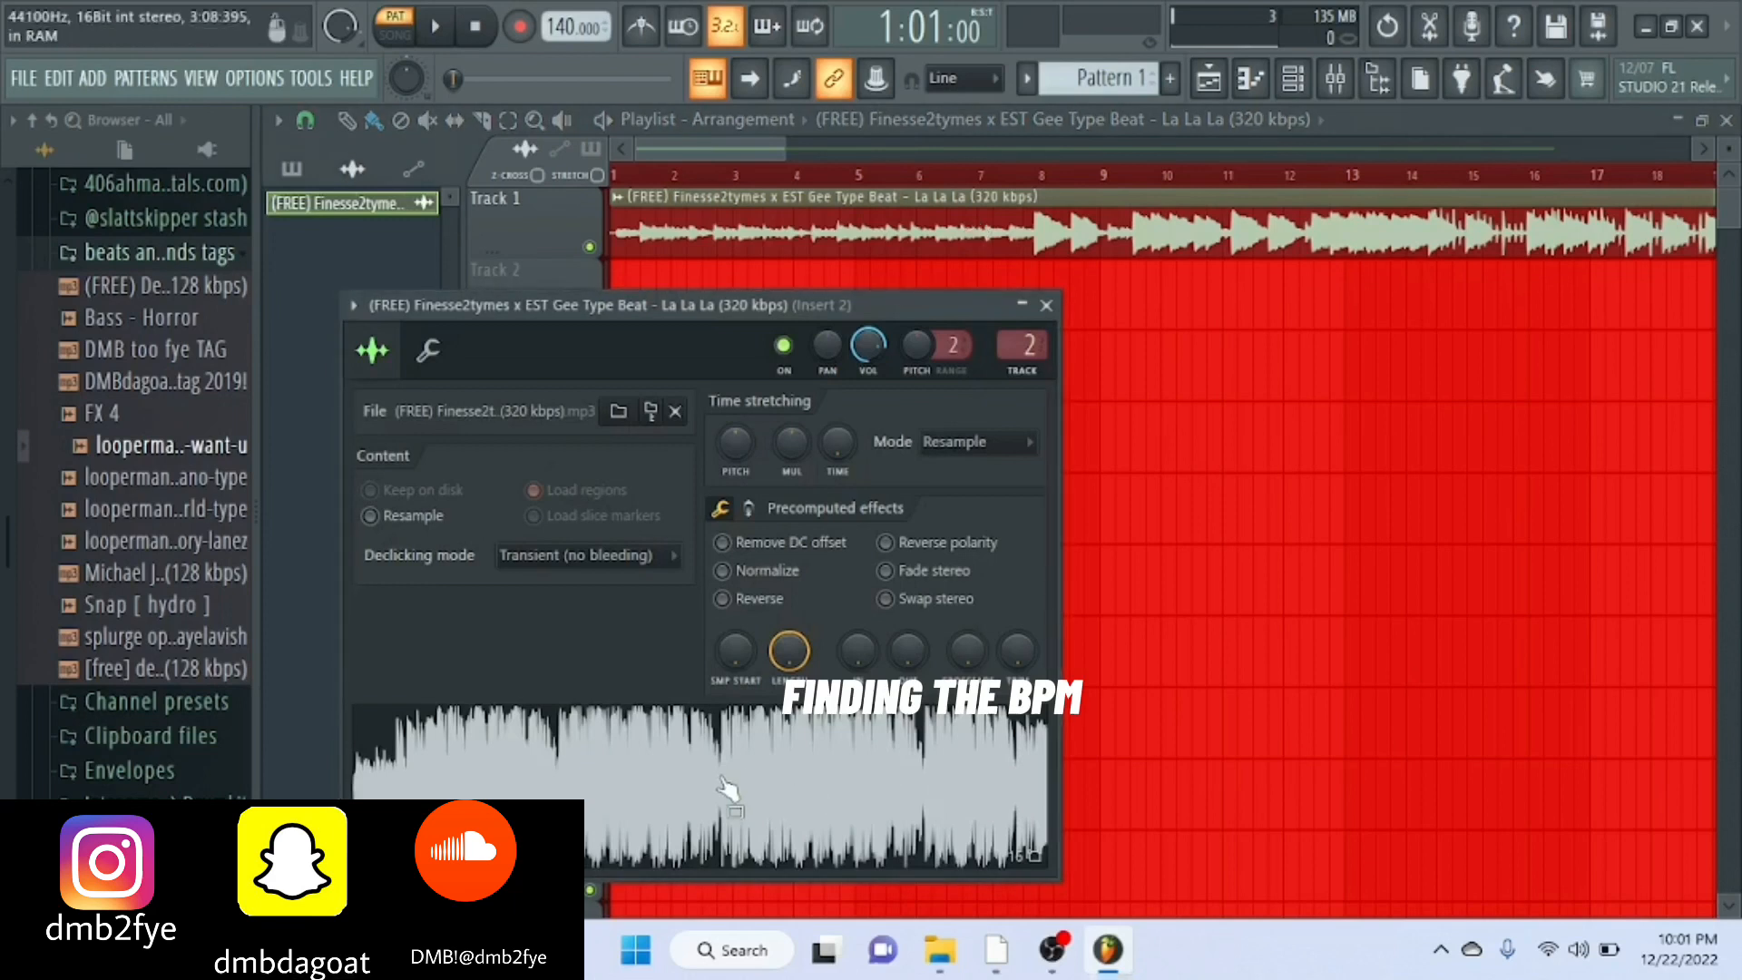
right_click(728, 791)
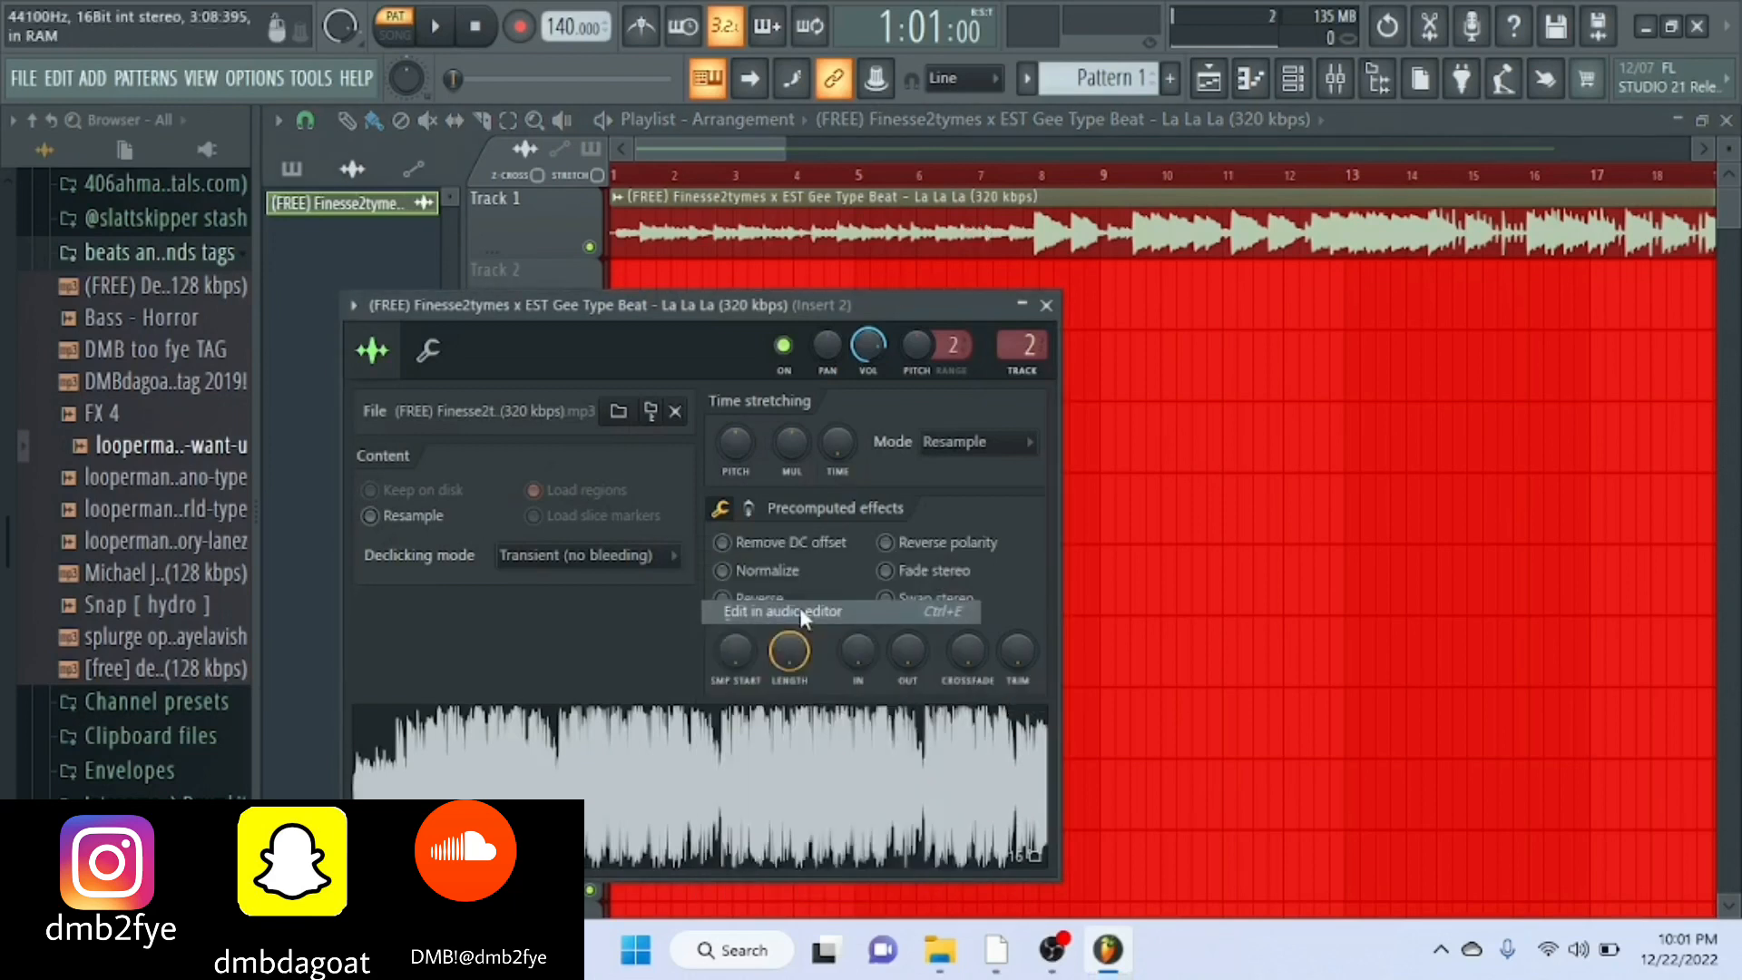
click(798, 611)
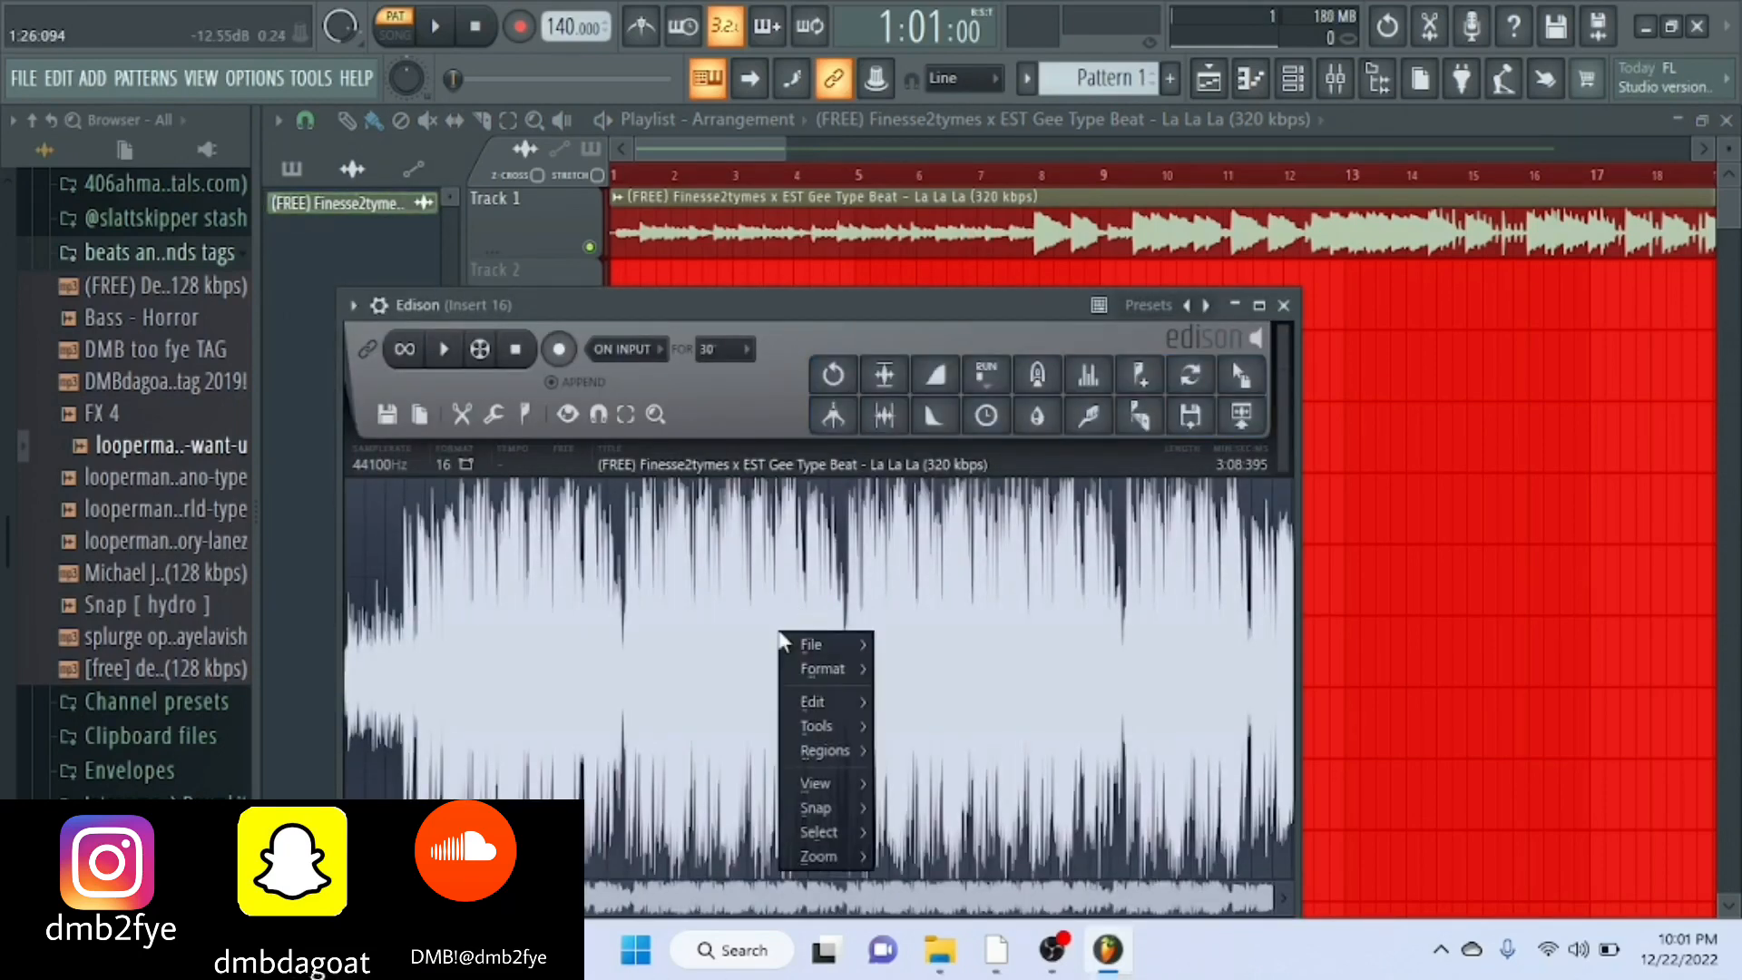
mouse_move(824, 668)
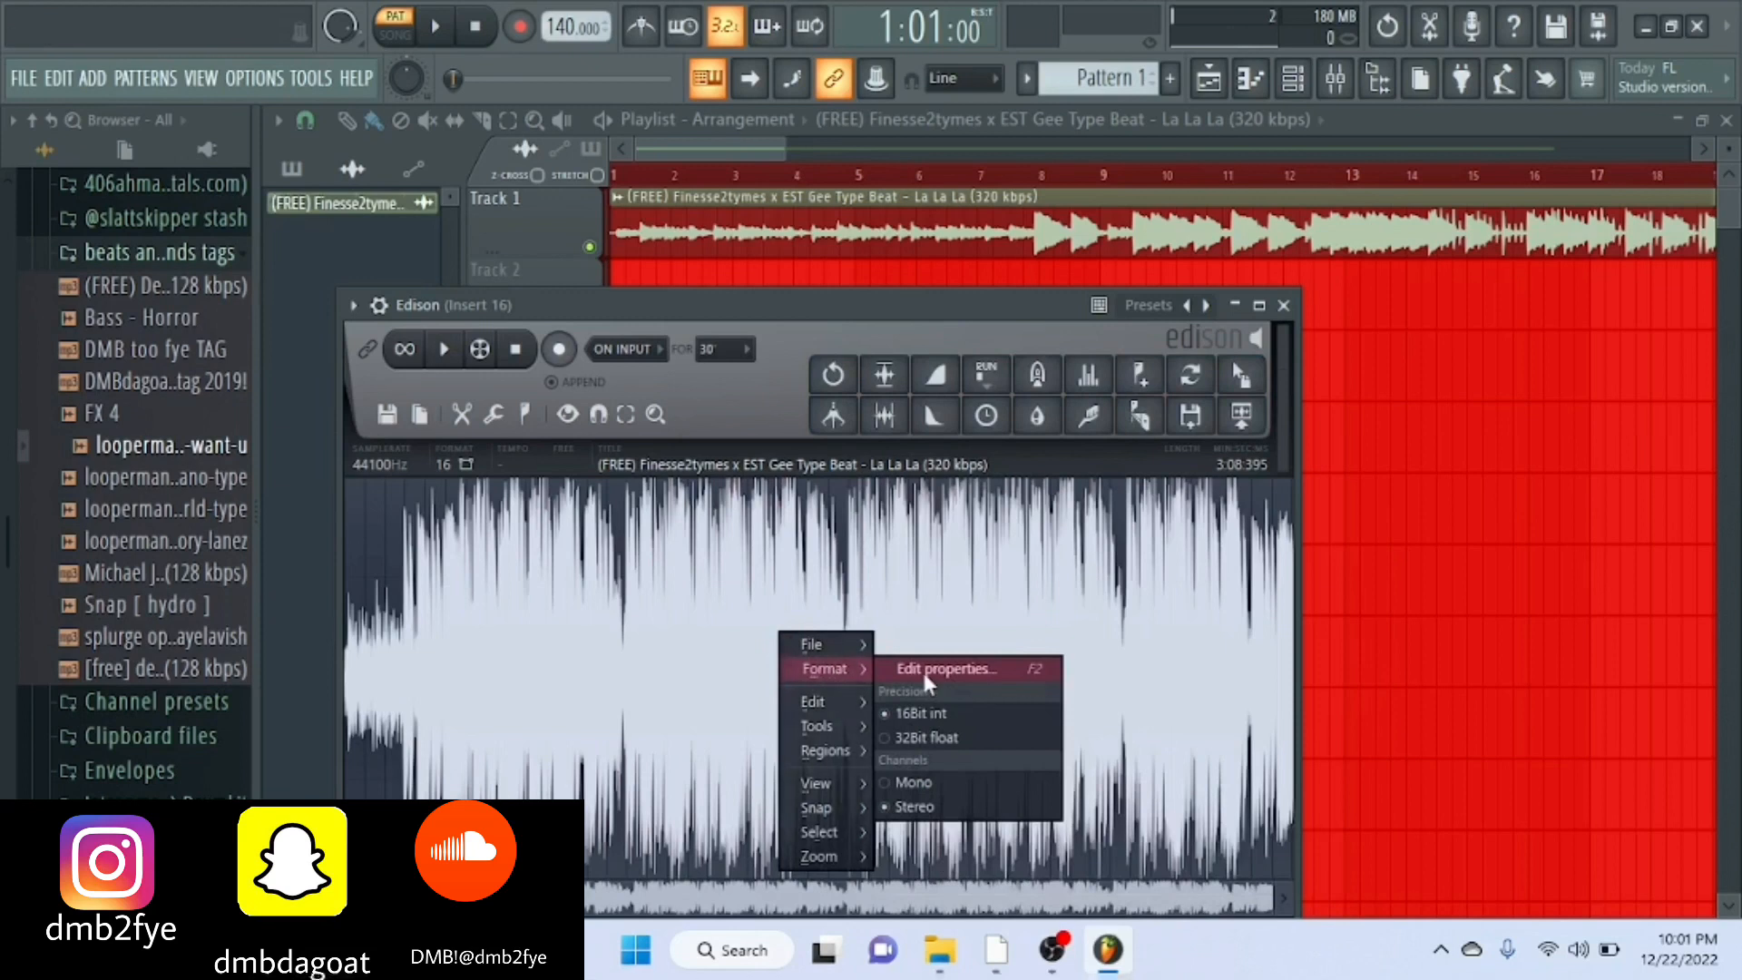
Step: Autodetect the beat's tempo using detection for songs with constant tempo
click(945, 668)
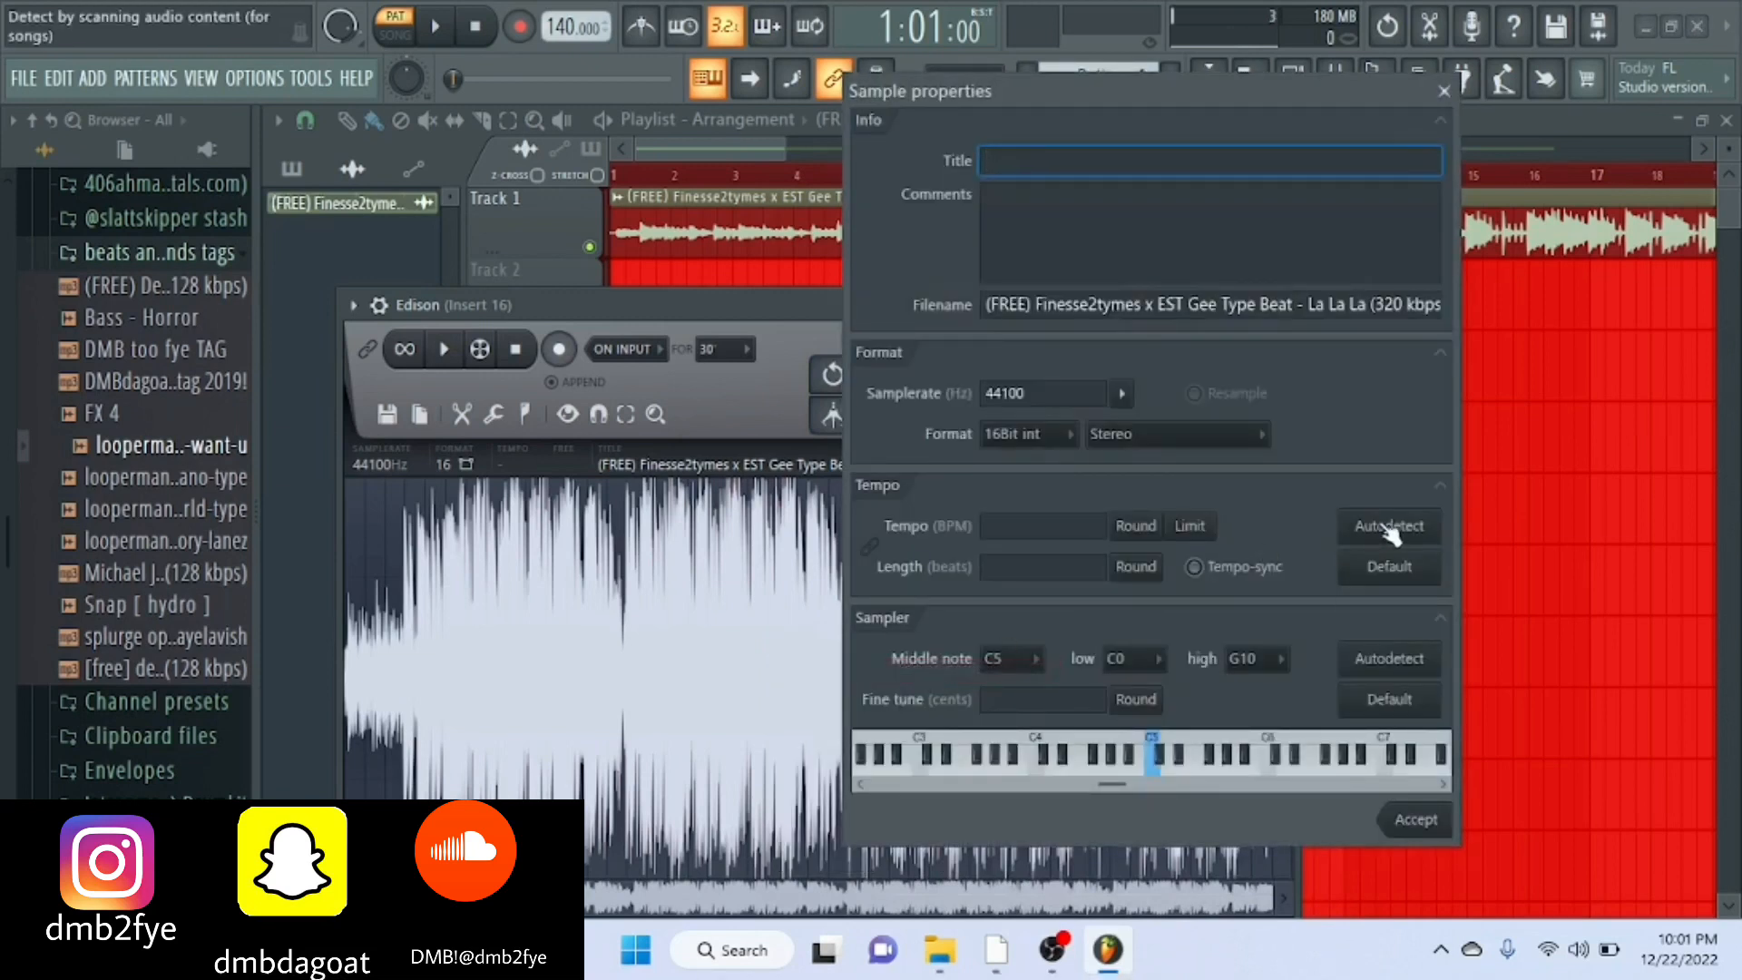
click(1389, 526)
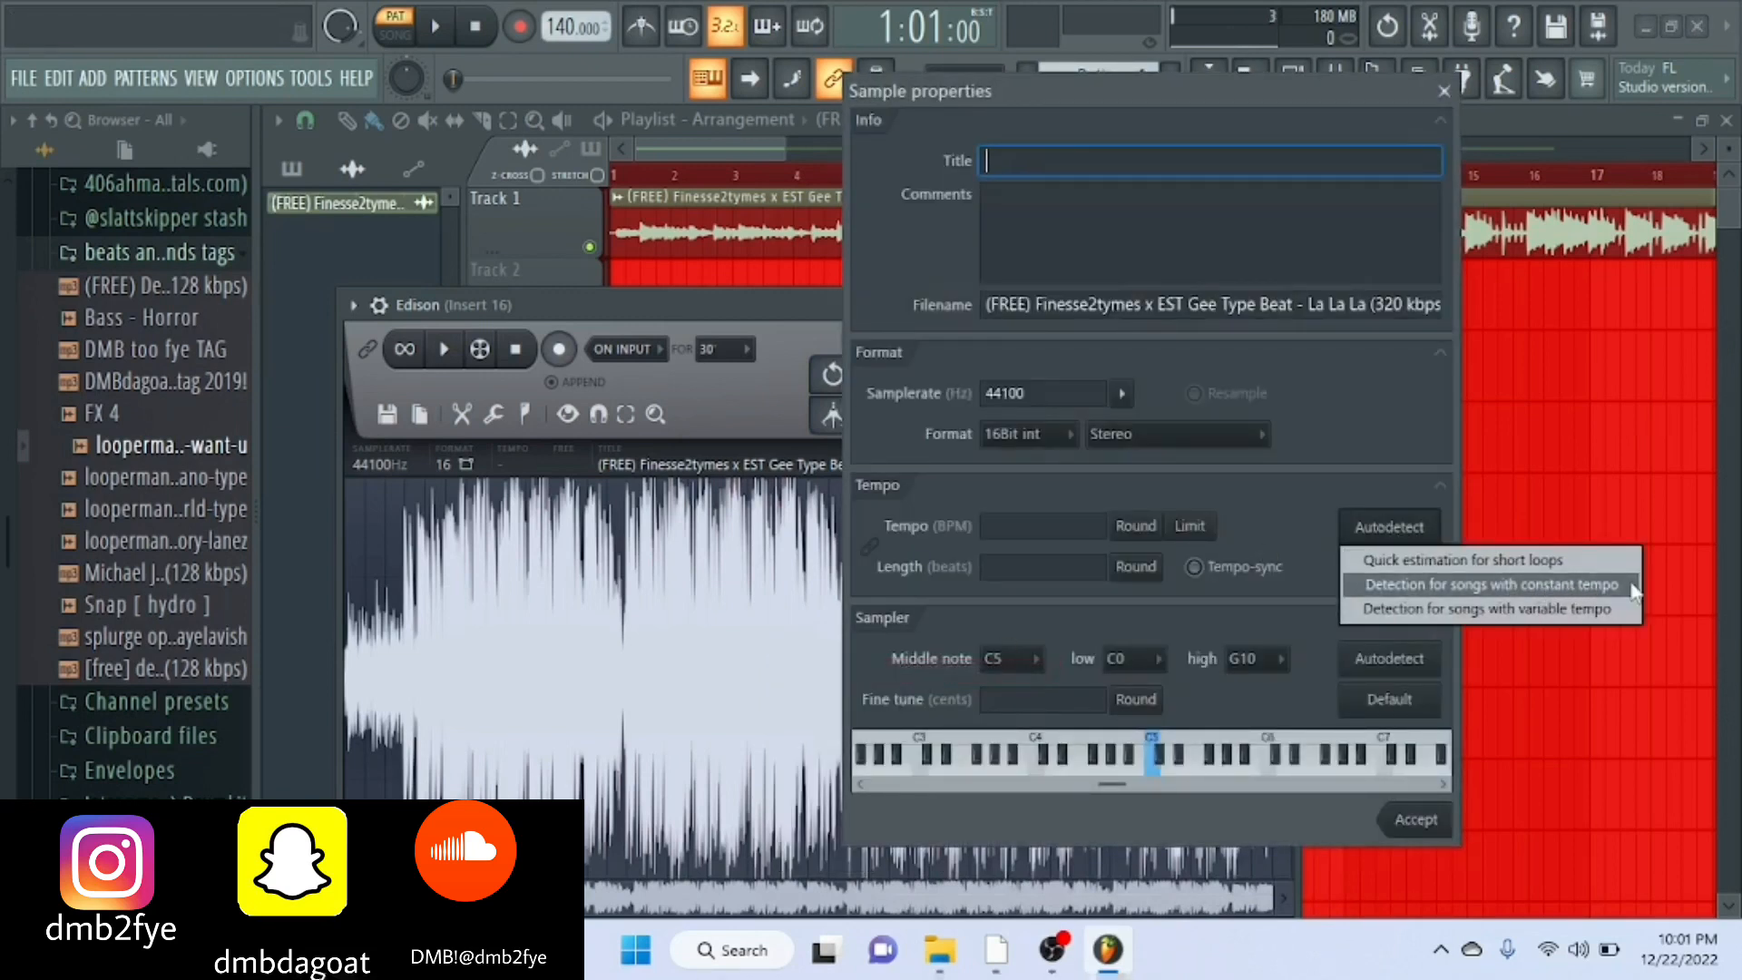
click(1485, 585)
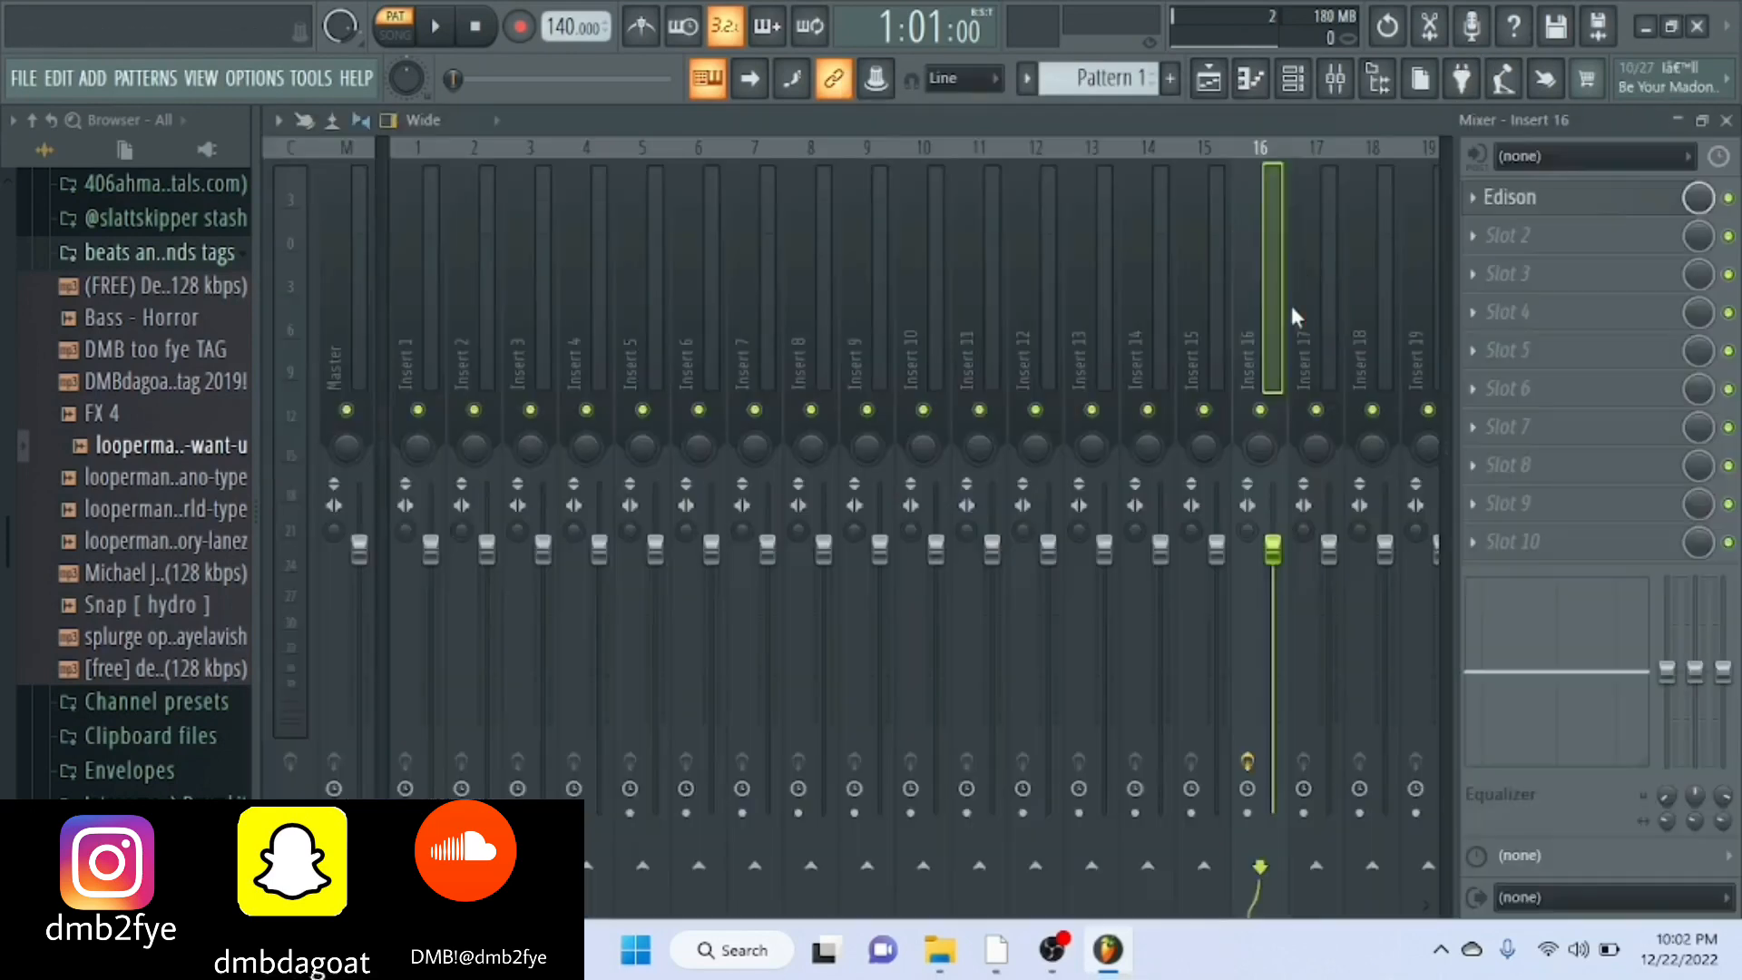
Step: Set the toolbar tempo to 174 BPM and close the beat's channel settings
click(346, 354)
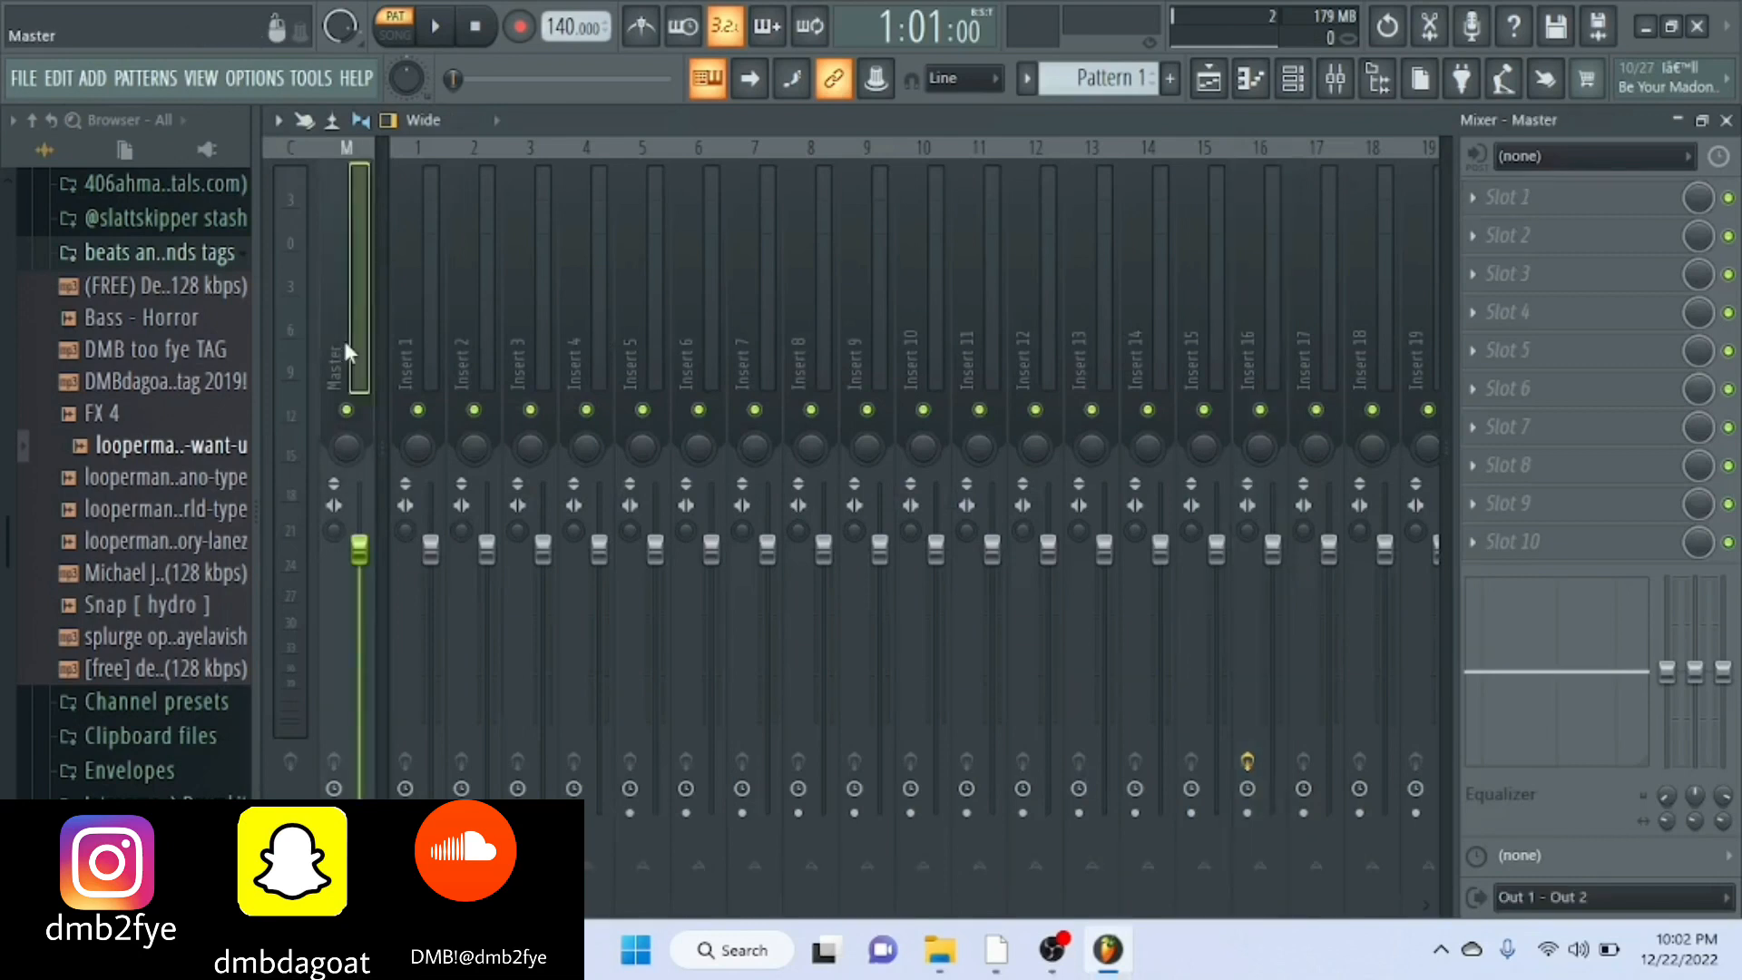
click(417, 355)
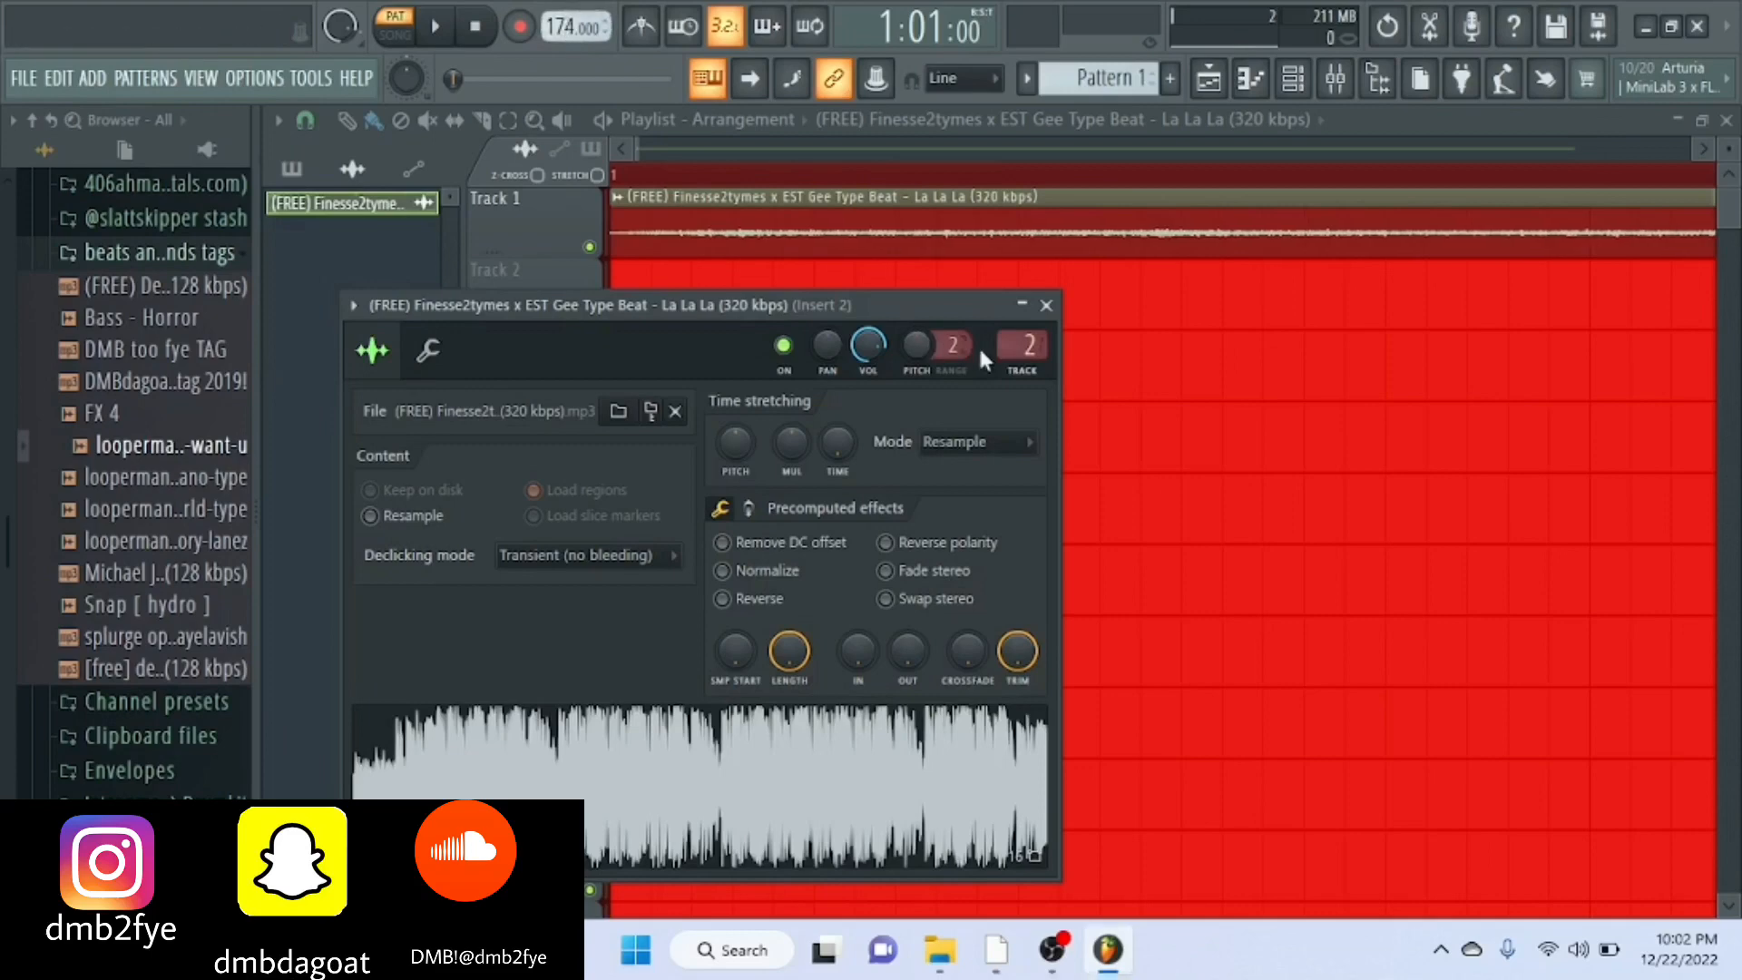
click(1045, 304)
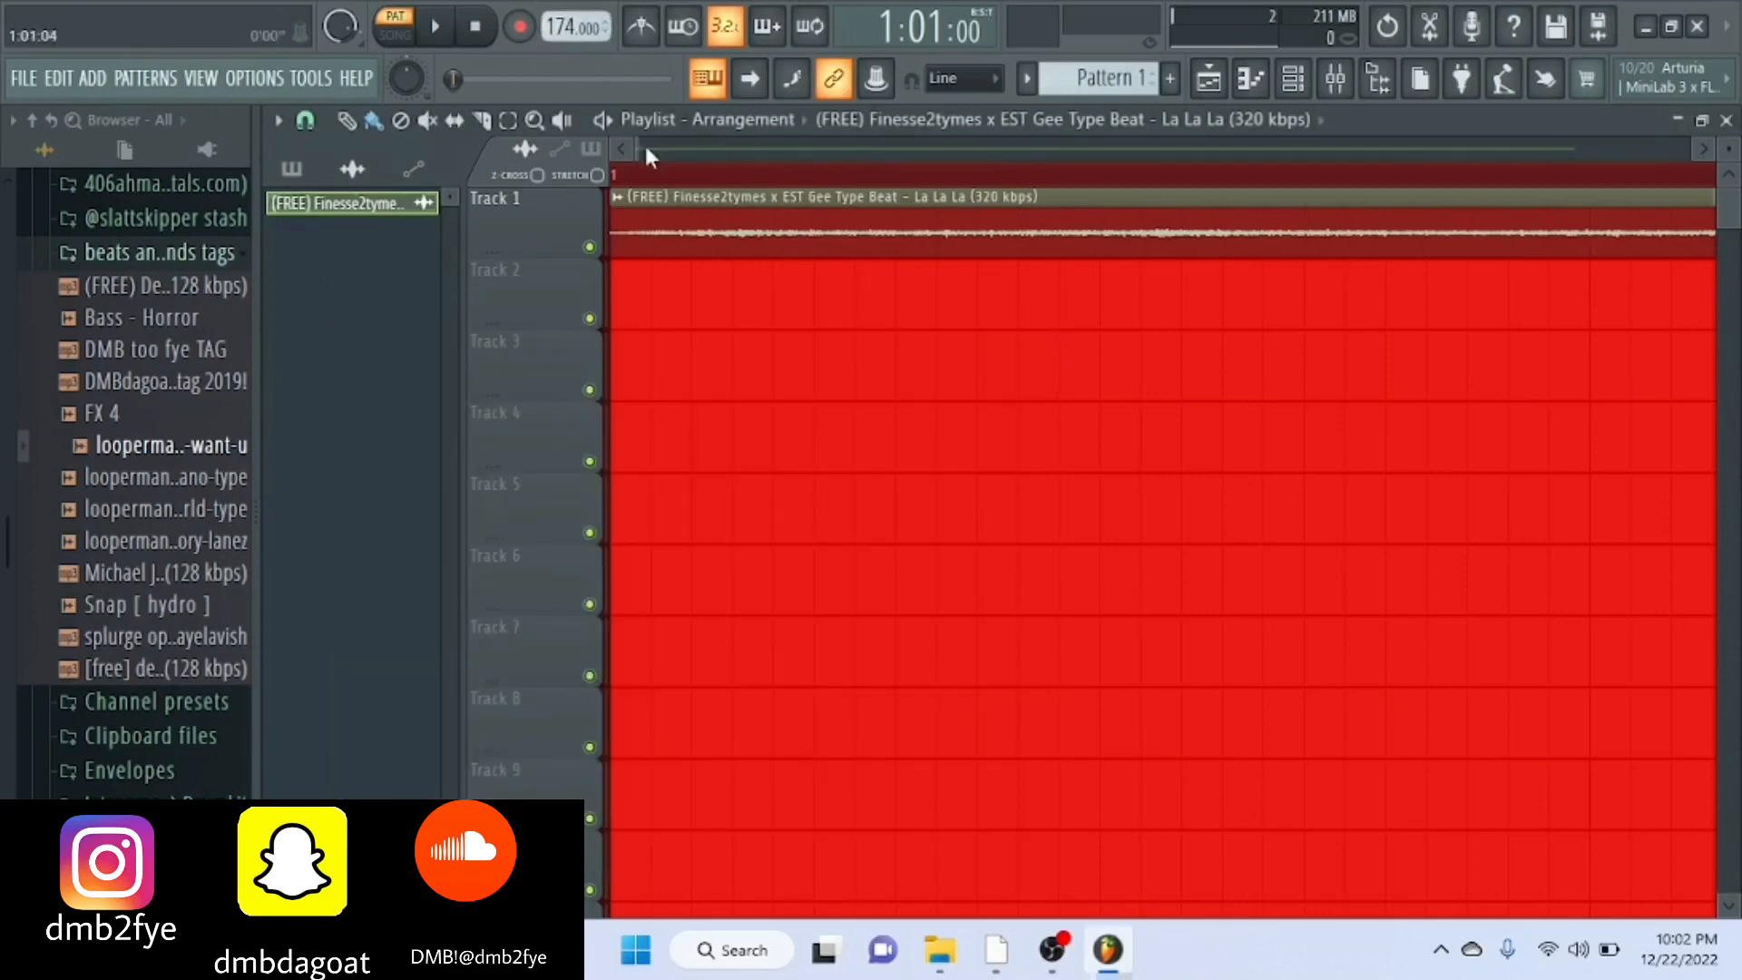